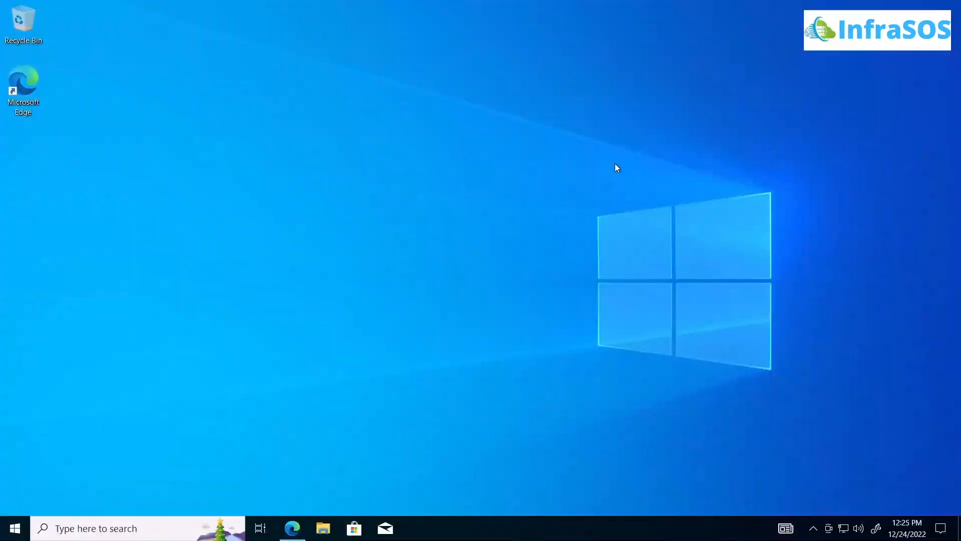
{"action": "mouse_move", "coordinate": [576, 273]}
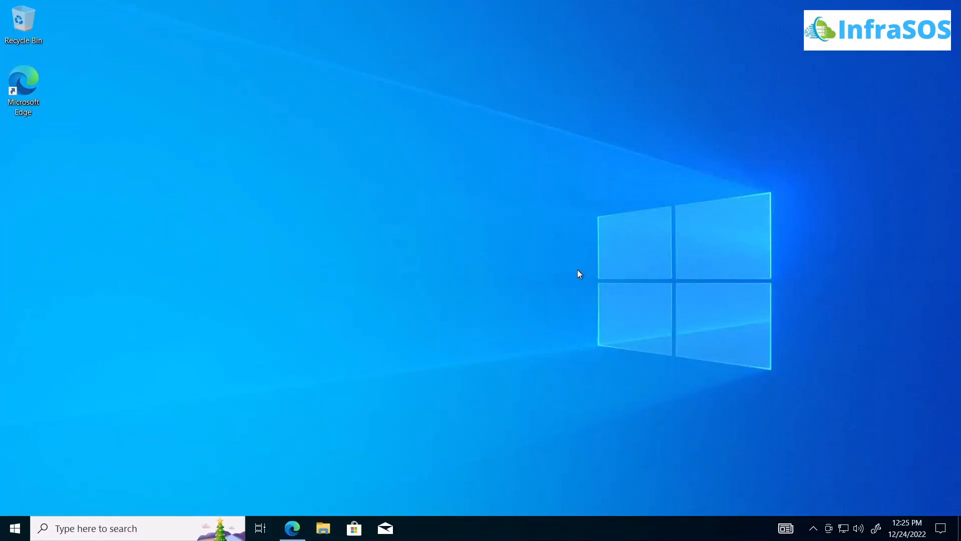
{"action": "mouse_move", "coordinate": [561, 293]}
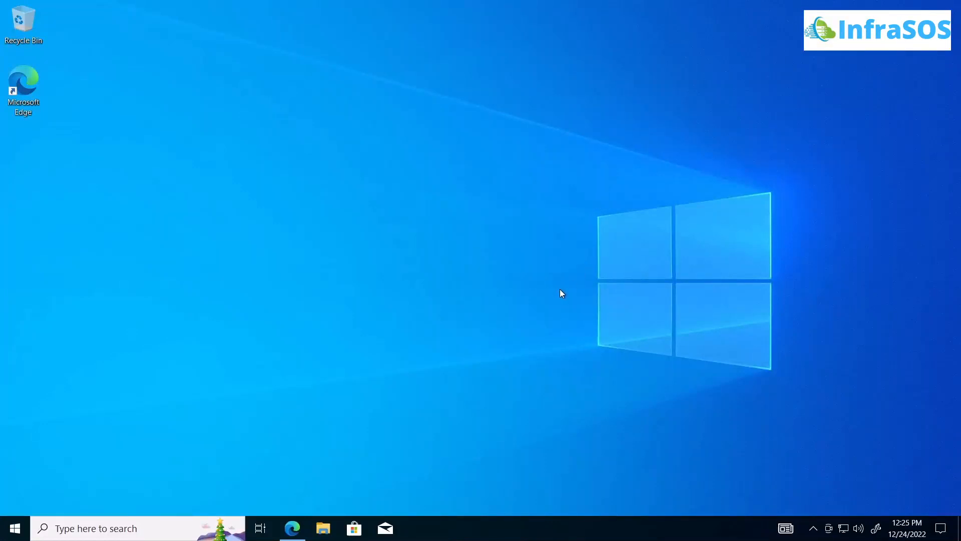
{"action": "mouse_move", "coordinate": [552, 293]}
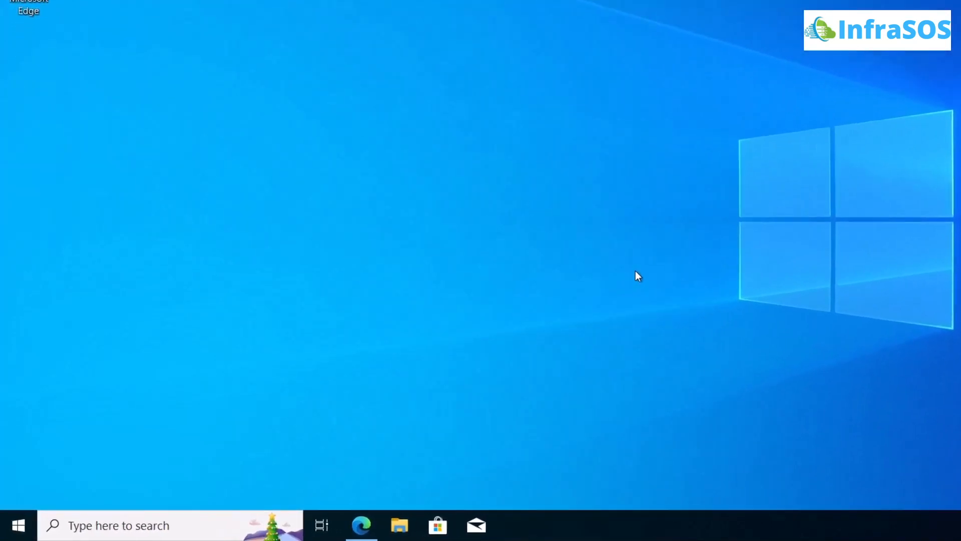
Search the Start menu for 'powershell' and run Windows PowerShell as administrator
{"action": "left_click", "coordinate": [17, 525]}
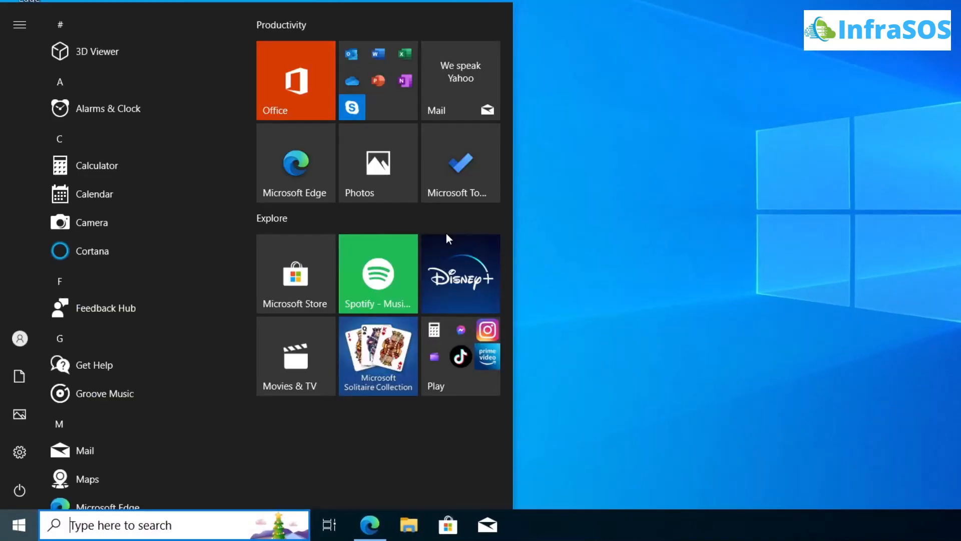
{"action": "type", "text": "powershell"}
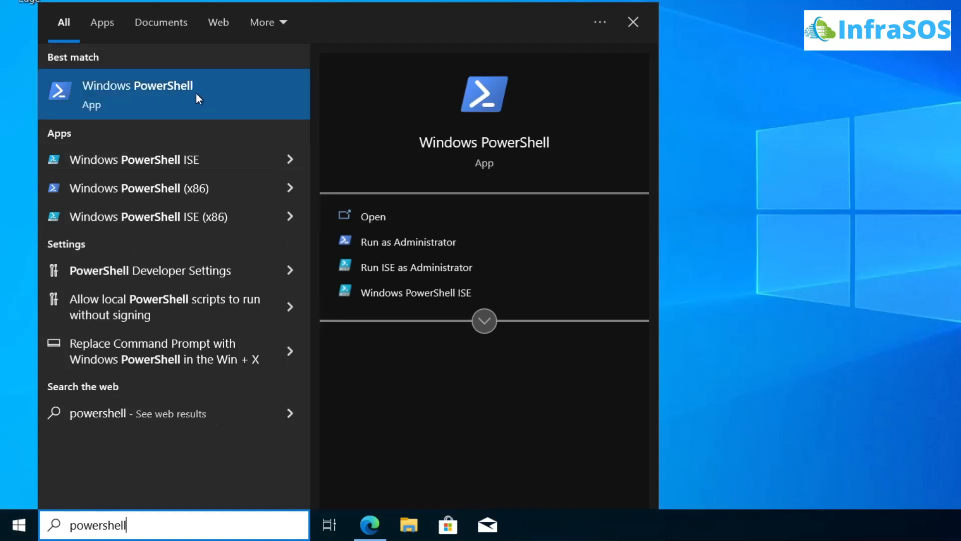
{"action": "right_click", "coordinate": [137, 92]}
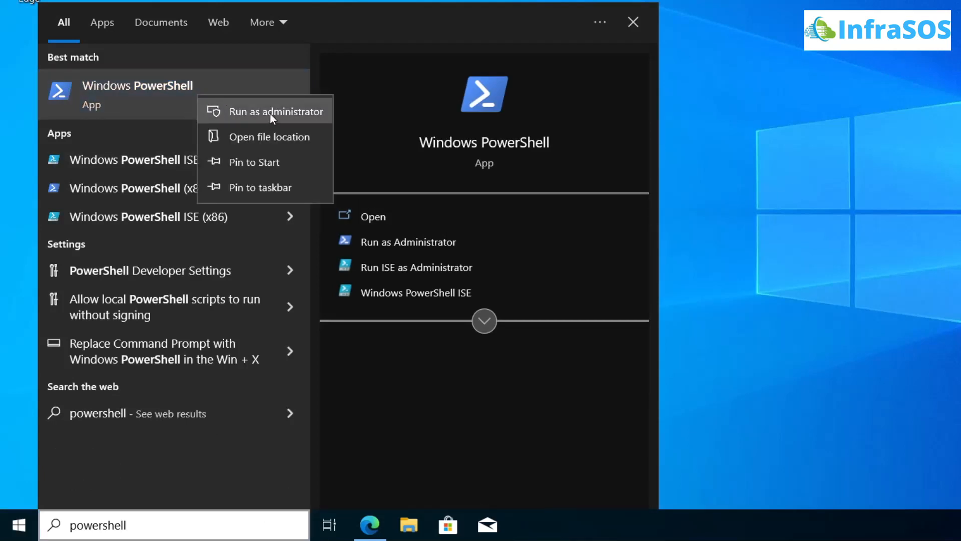
{"action": "left_click", "coordinate": [276, 111]}
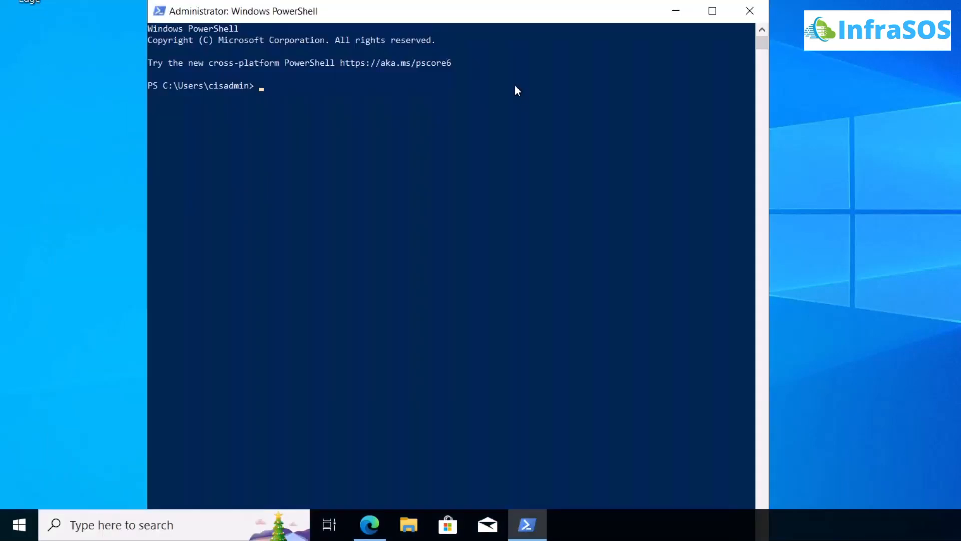
Run 'Import-Module ActiveDirectory', which fails with a module-not-found error
{"action": "type", "text": "Import-Mo"}
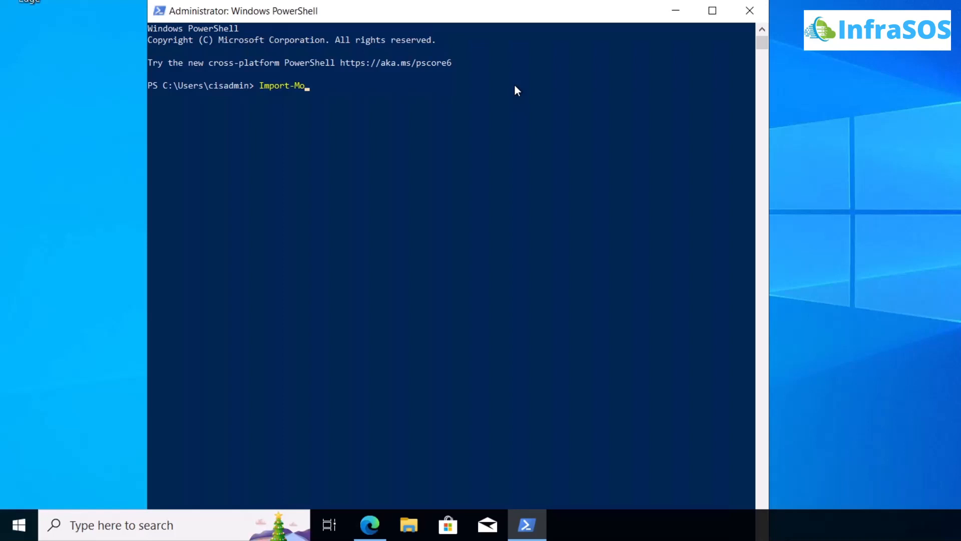
{"action": "type", "text": "dule ActiveDirectory"}
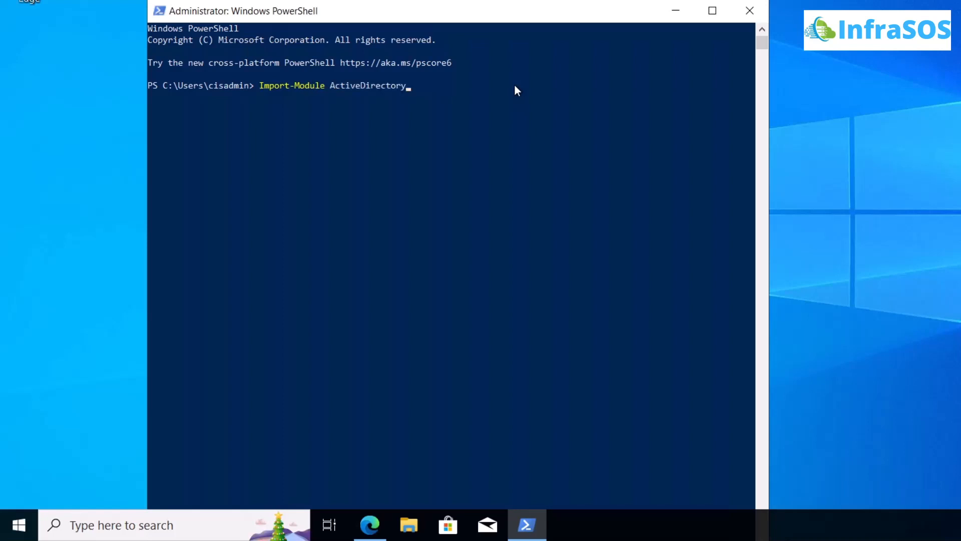
{"action": "key", "text": "Enter"}
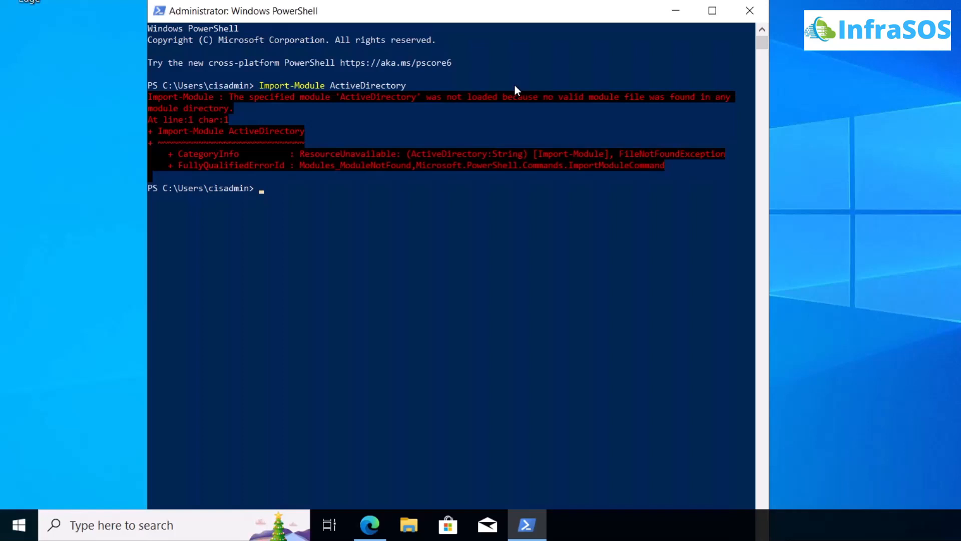
{"action": "mouse_move", "coordinate": [523, 109]}
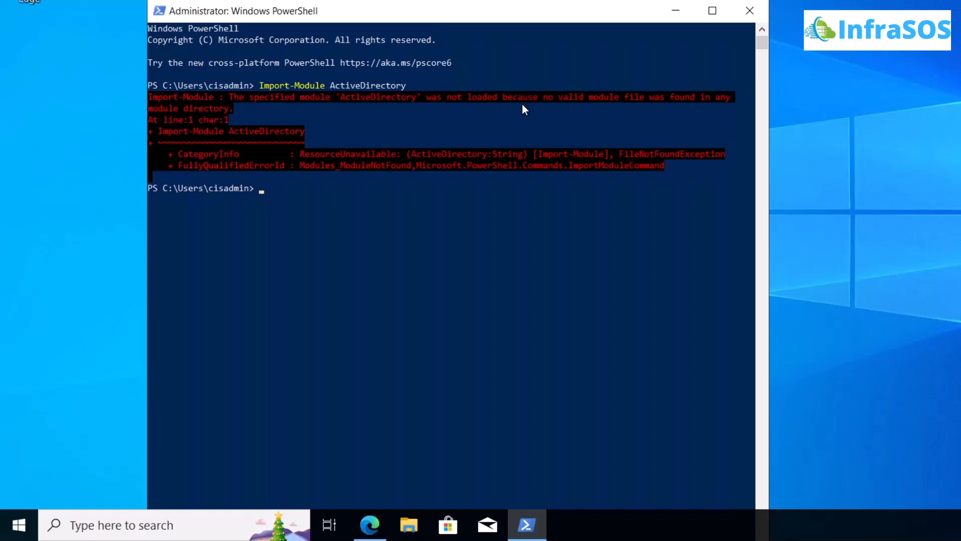
{"action": "mouse_move", "coordinate": [275, 201]}
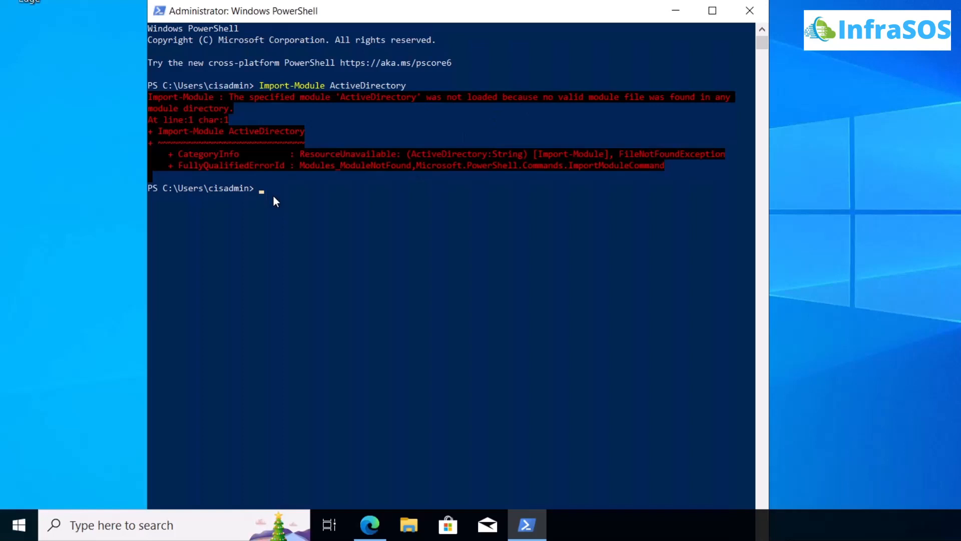
{"action": "mouse_move", "coordinate": [115, 239]}
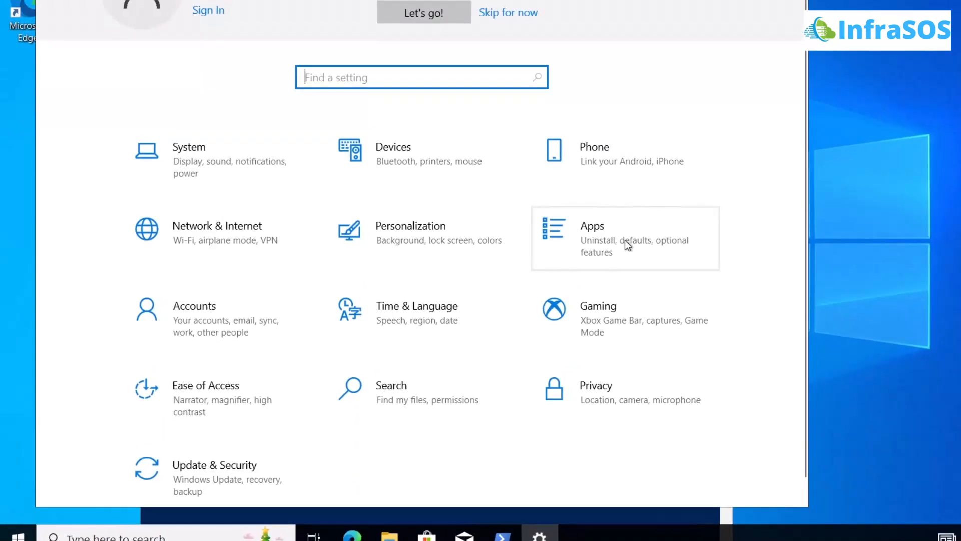
Filter Settings' Add an optional feature list by 'rsa' via Apps > Optional features
{"action": "left_click", "coordinate": [625, 239]}
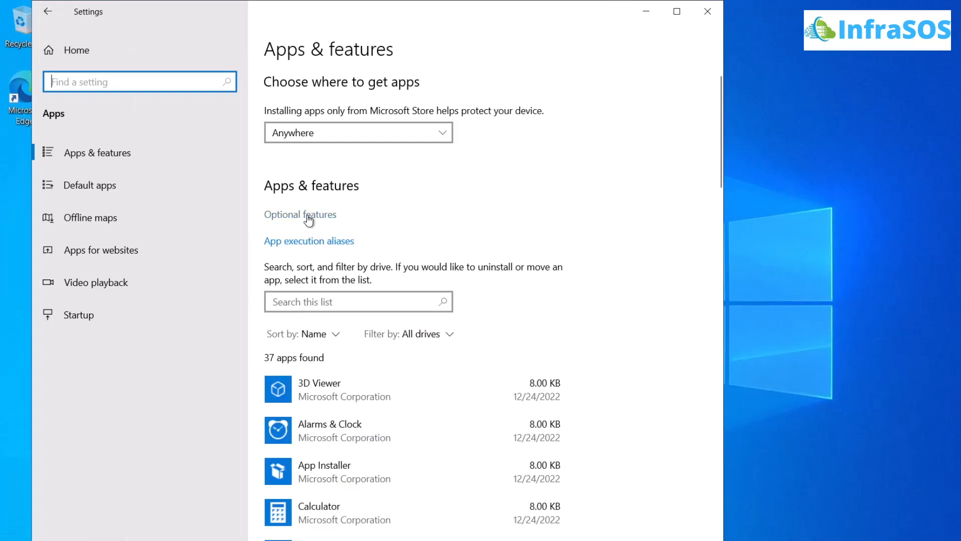
{"action": "left_click", "coordinate": [300, 215]}
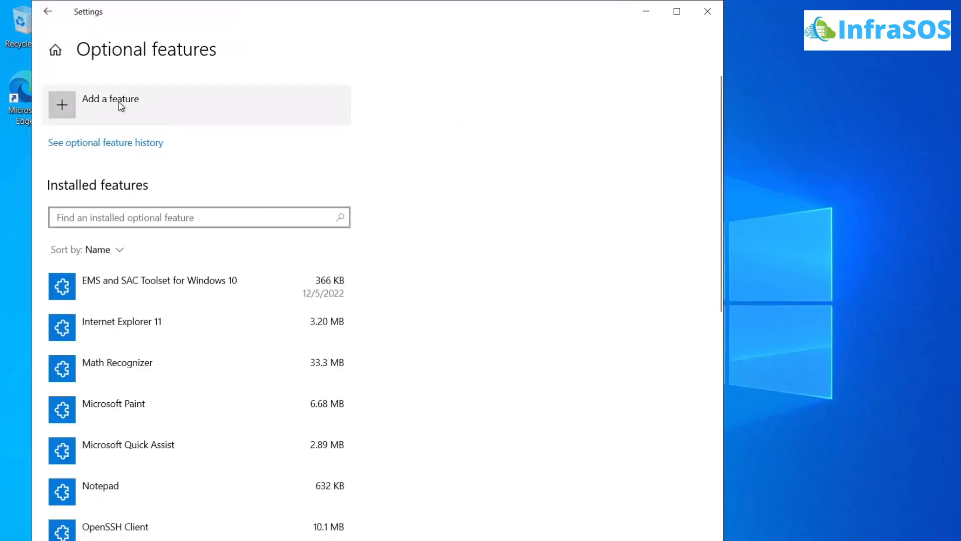
{"action": "left_click", "coordinate": [110, 104]}
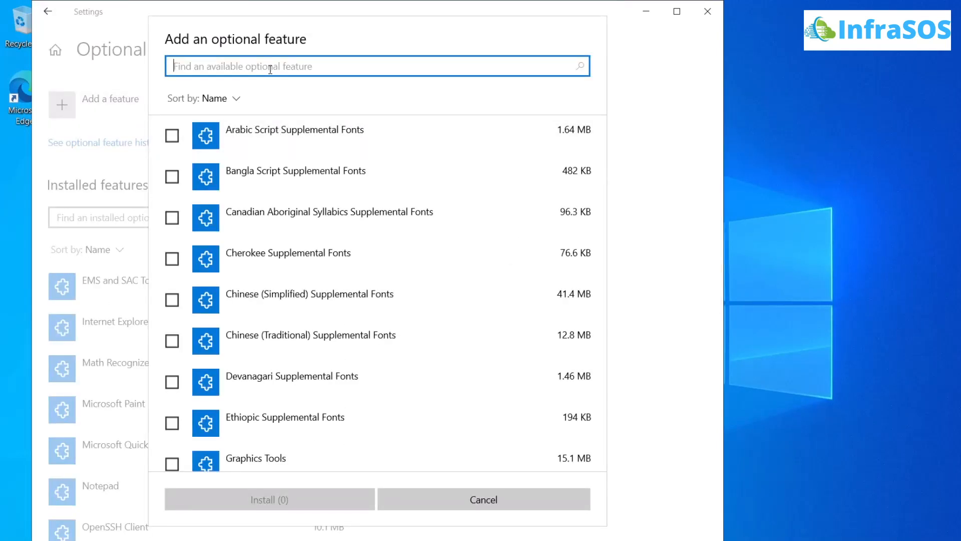
{"action": "type", "text": "rsat"}
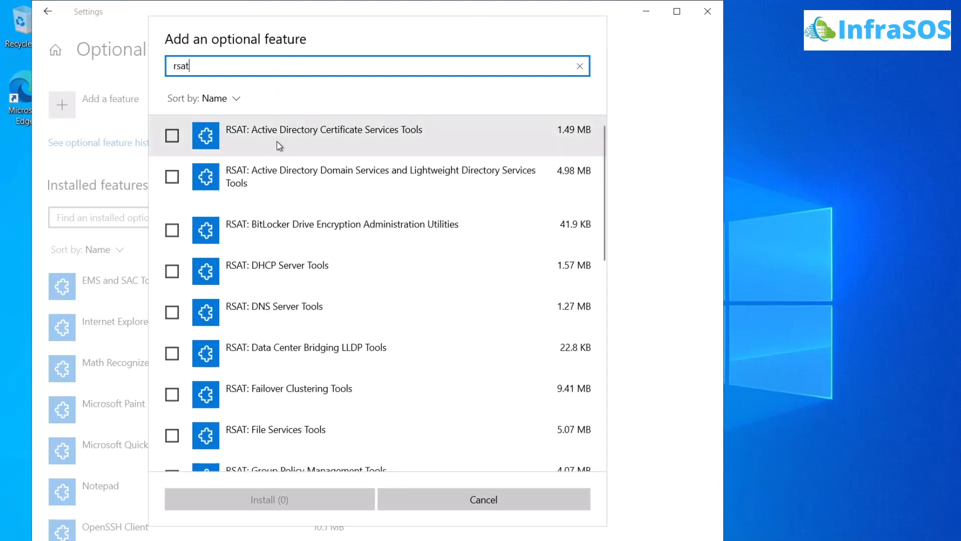
{"action": "mouse_move", "coordinate": [296, 189]}
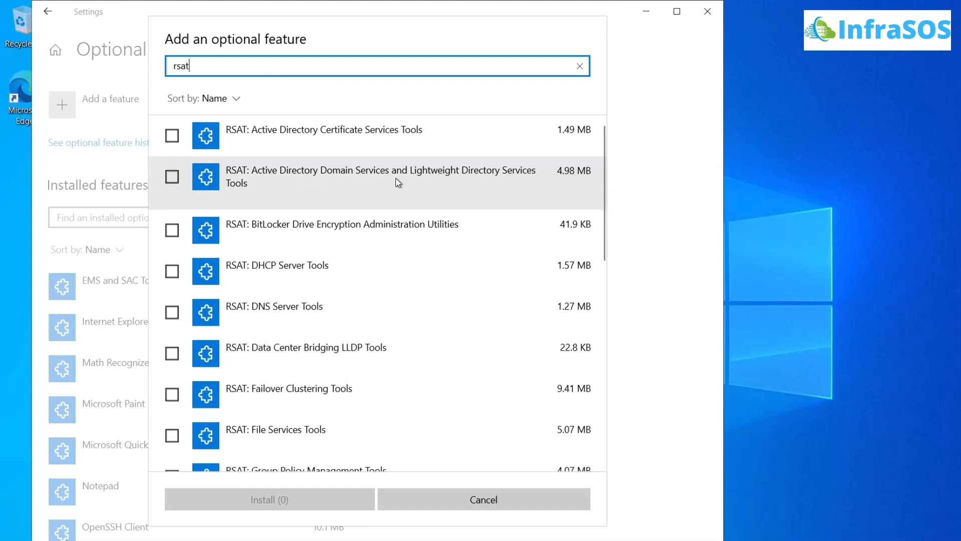
{"action": "mouse_move", "coordinate": [277, 271]}
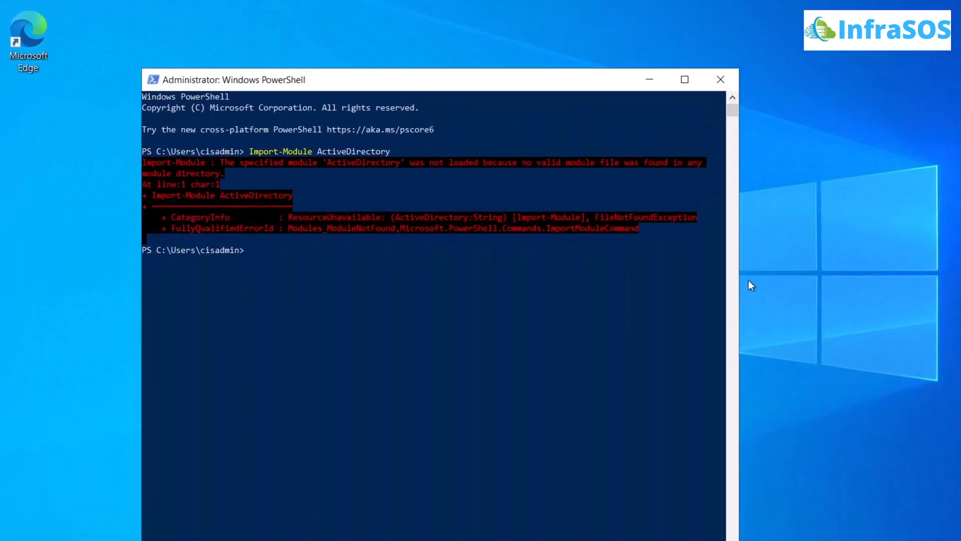
Reposition the PowerShell window and run 'Get-WindowsCapability -Name RSAT* -Online | Add-WindowsCapability -Online'
{"action": "left_click_drag", "start_coordinate": [429, 79], "coordinate": [442, 13]}
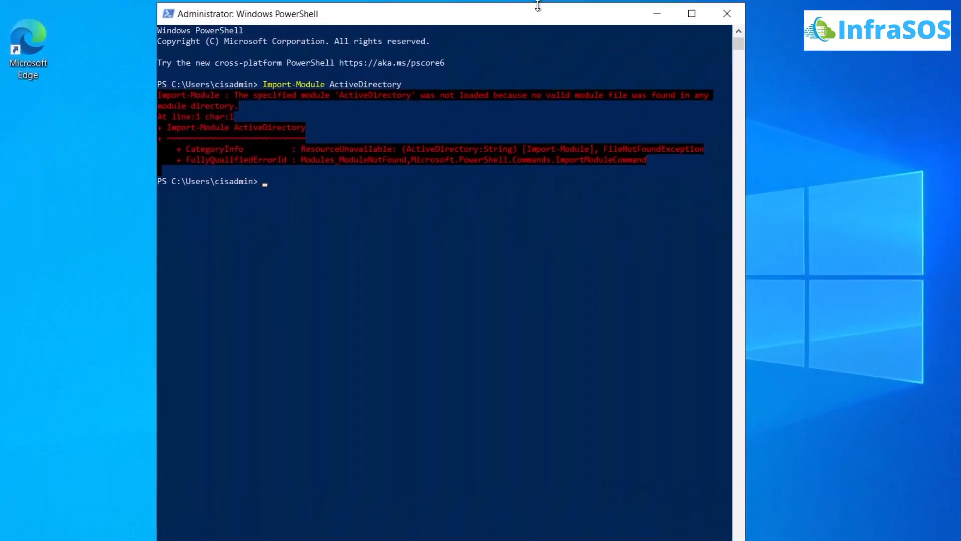
{"action": "left_click_drag", "start_coordinate": [538, 6], "coordinate": [584, 4]}
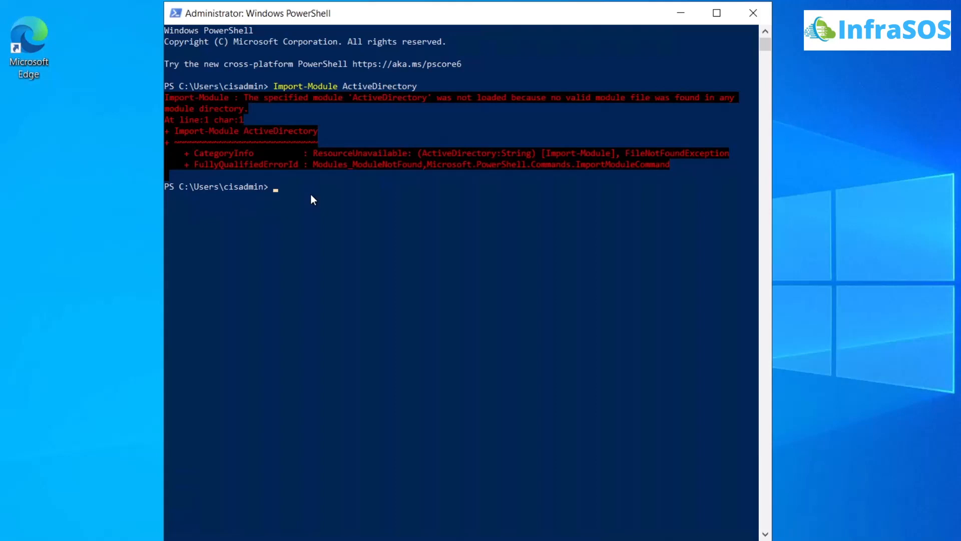
{"action": "type", "text": "Get-WindowsCapability -Name RSAT* -Online | Add-WindowsCapability -Online"}
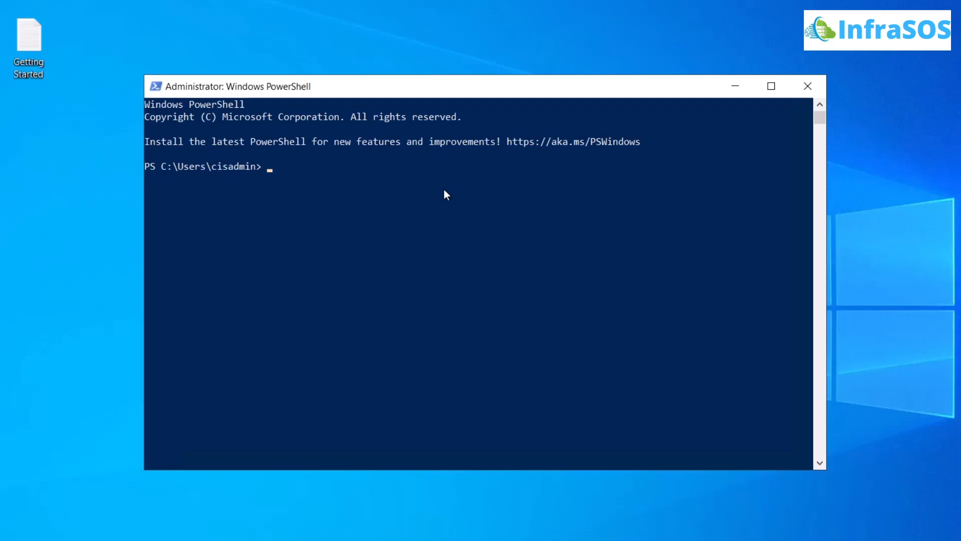
Run 'Import-Module ActiveDirectory' in the fresh session, returning to the prompt without errors
{"action": "type", "text": "Import-Module ActiveDirectory"}
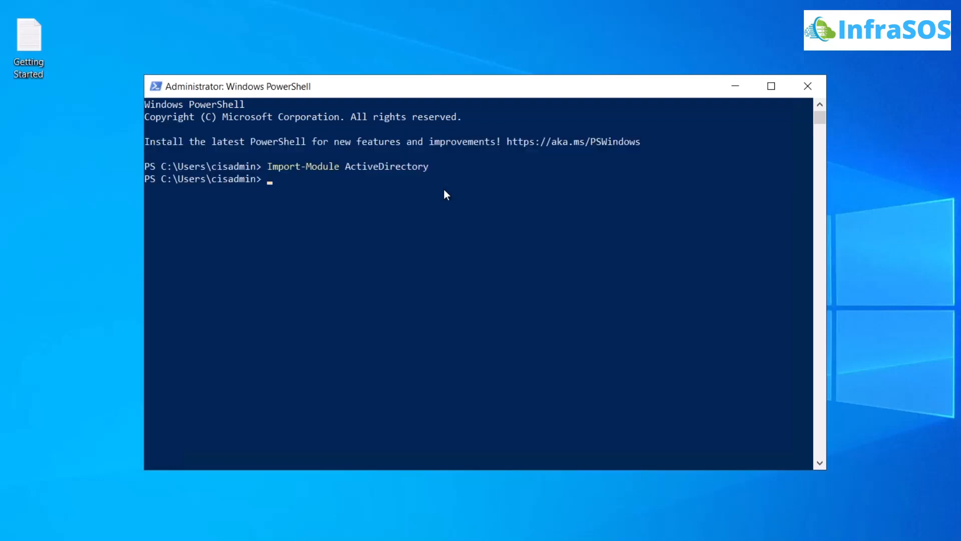
{"action": "mouse_move", "coordinate": [438, 194]}
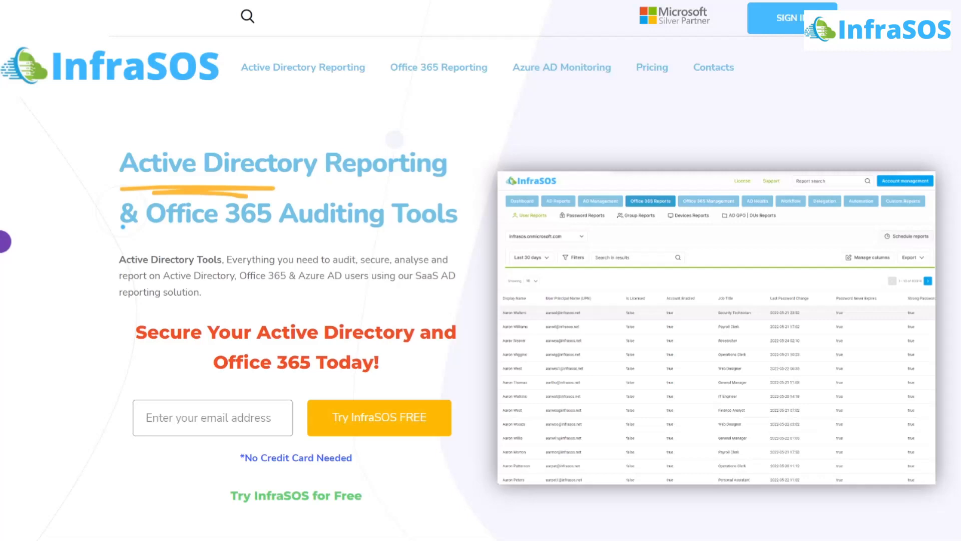
{"action": "scroll", "scroll_direction": "down", "scroll_amount": 3}
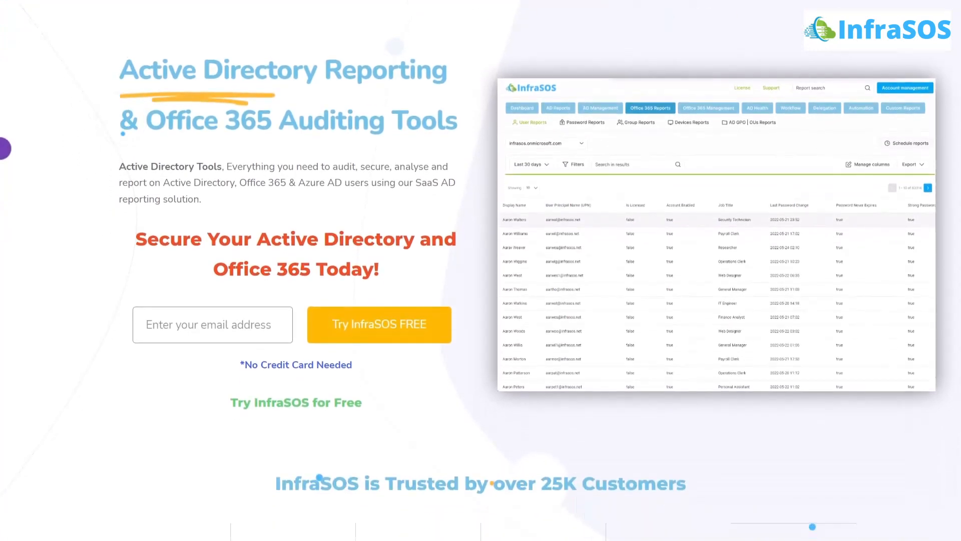
{"action": "scroll", "scroll_direction": "down", "scroll_amount": 3}
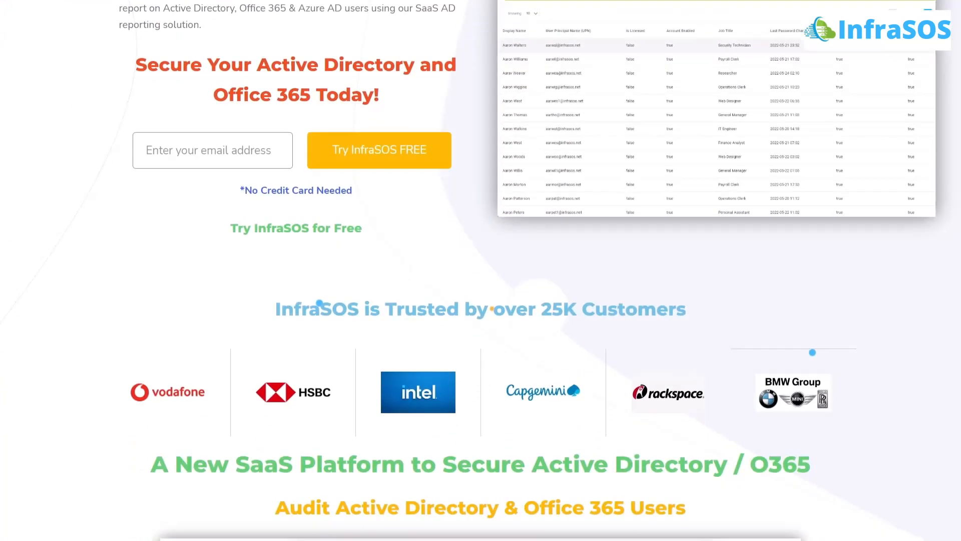
{"action": "scroll", "scroll_direction": "down", "scroll_amount": 3}
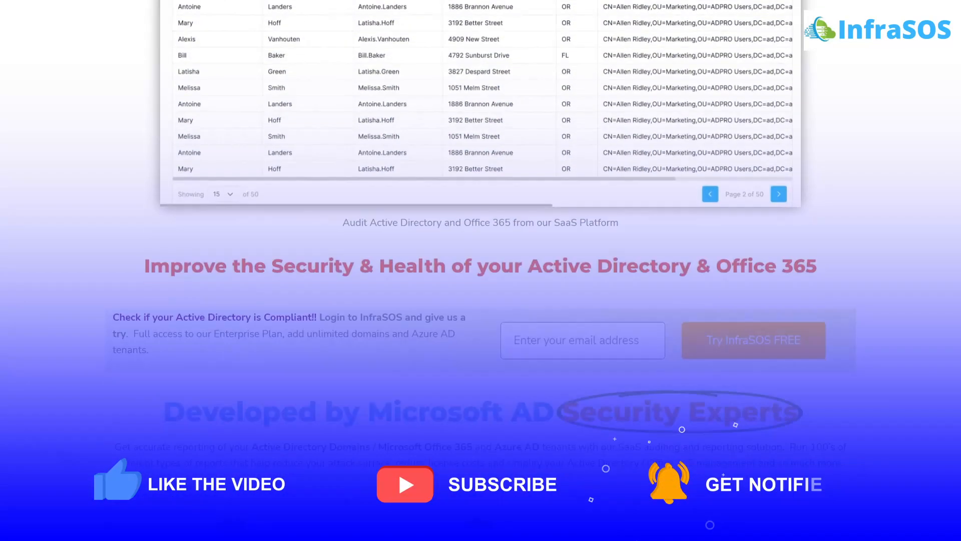
{"action": "scroll", "scroll_direction": "down", "scroll_amount": 3}
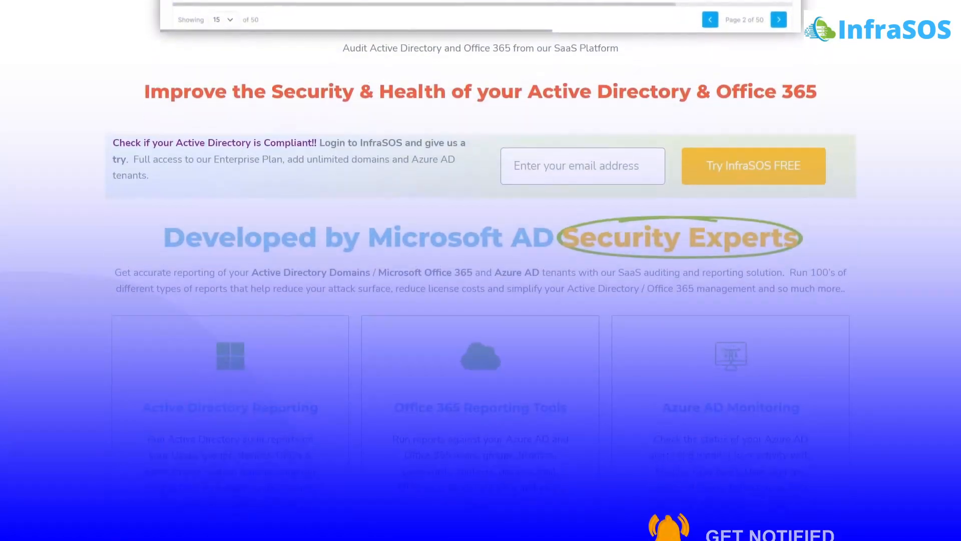